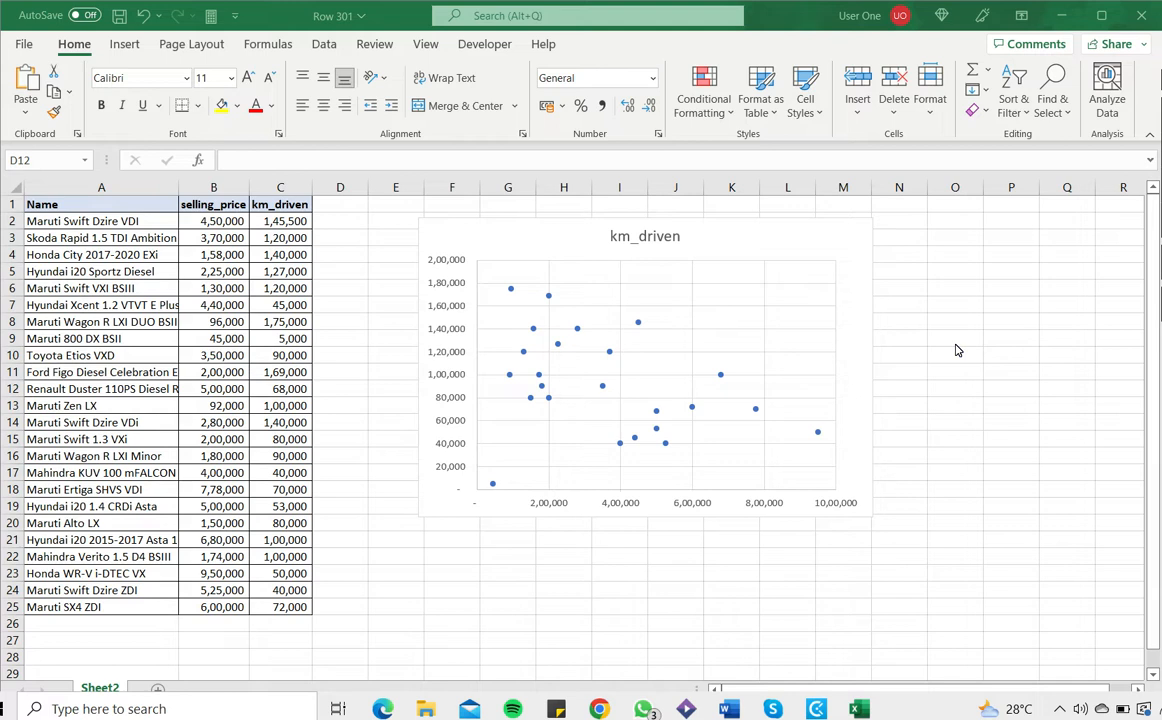
{"action": "mouse_move", "coordinate": [272, 251]}
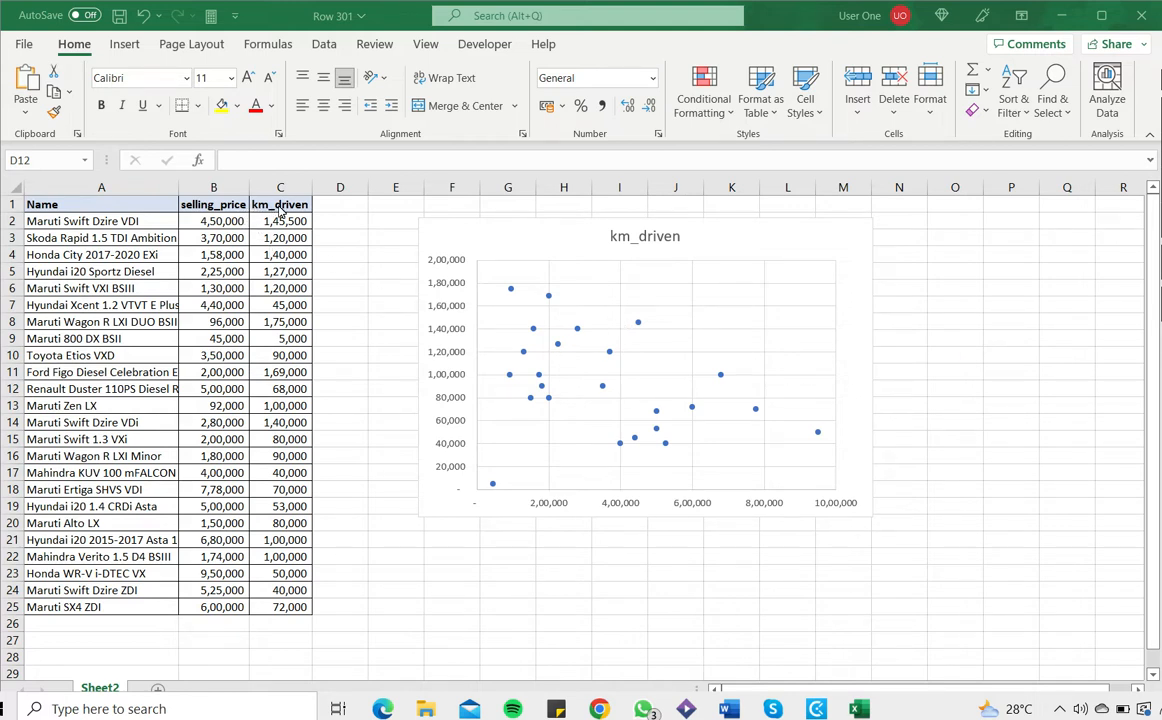
{"action": "mouse_move", "coordinate": [255, 210]}
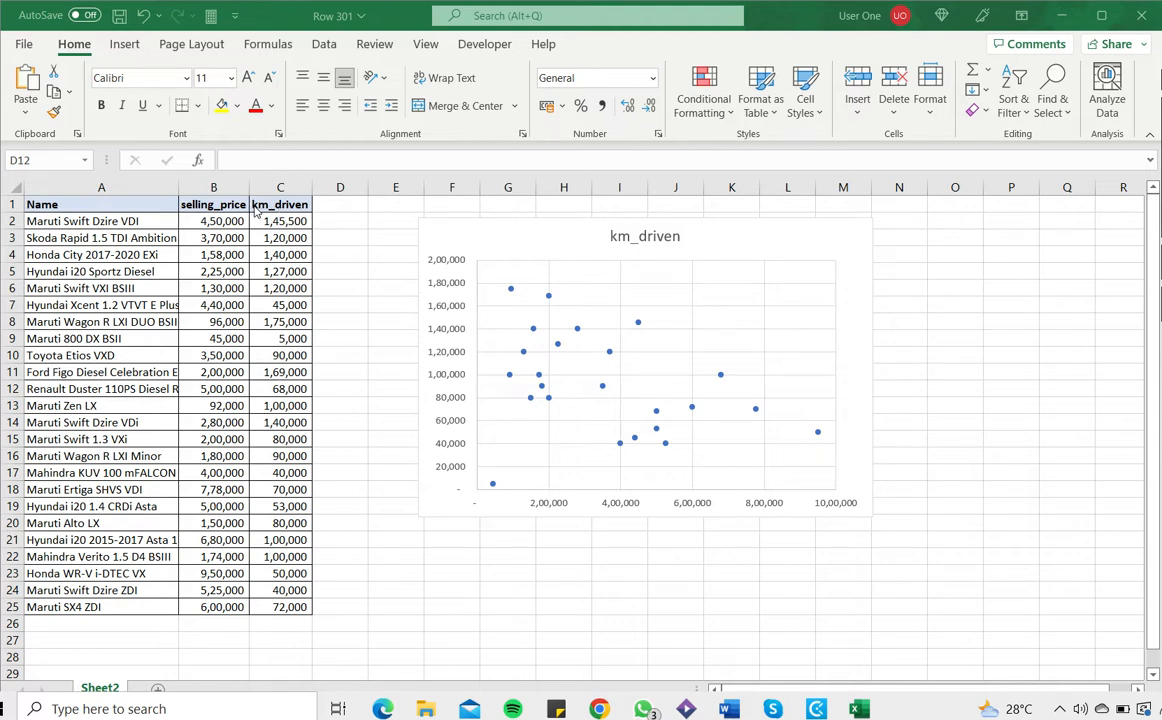
{"action": "mouse_move", "coordinate": [448, 284]}
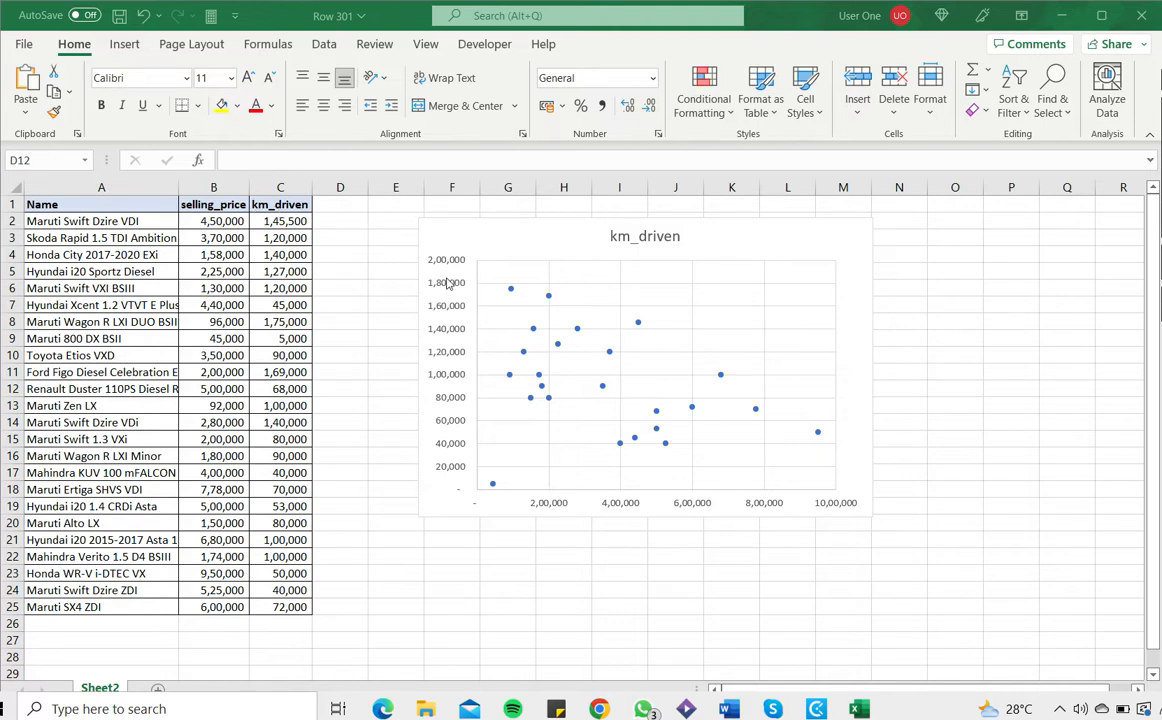
{"action": "mouse_move", "coordinate": [533, 258]}
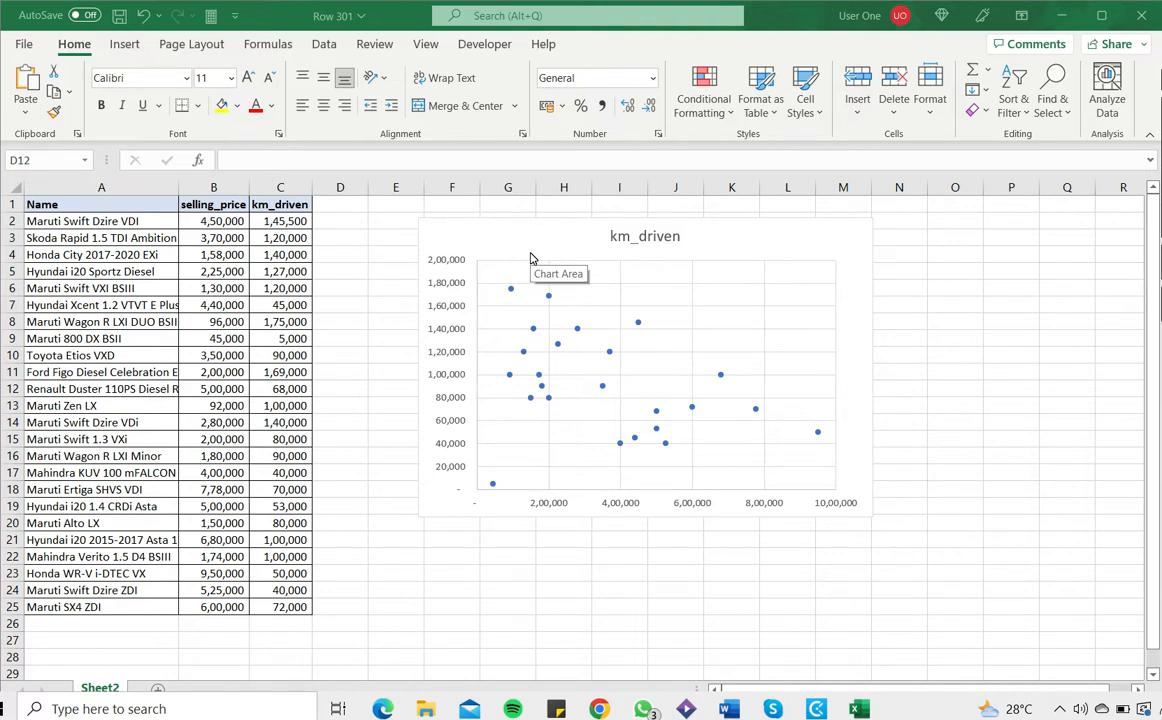
{"action": "mouse_move", "coordinate": [518, 250]}
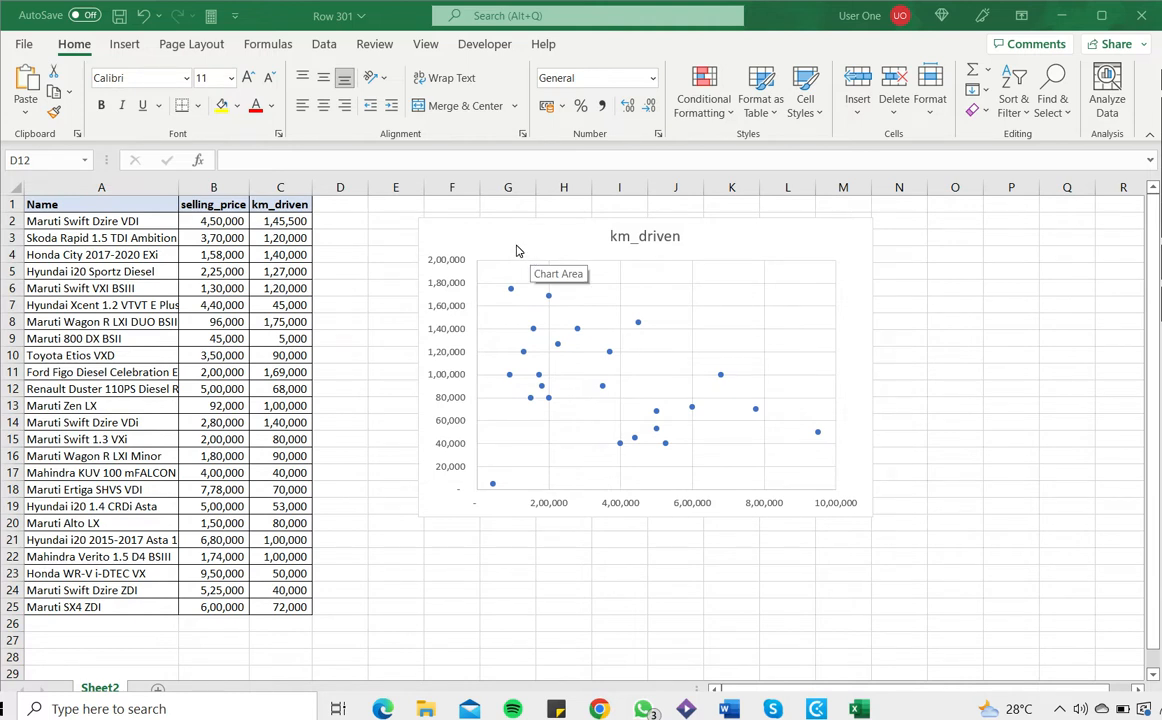
{"action": "mouse_move", "coordinate": [518, 240]}
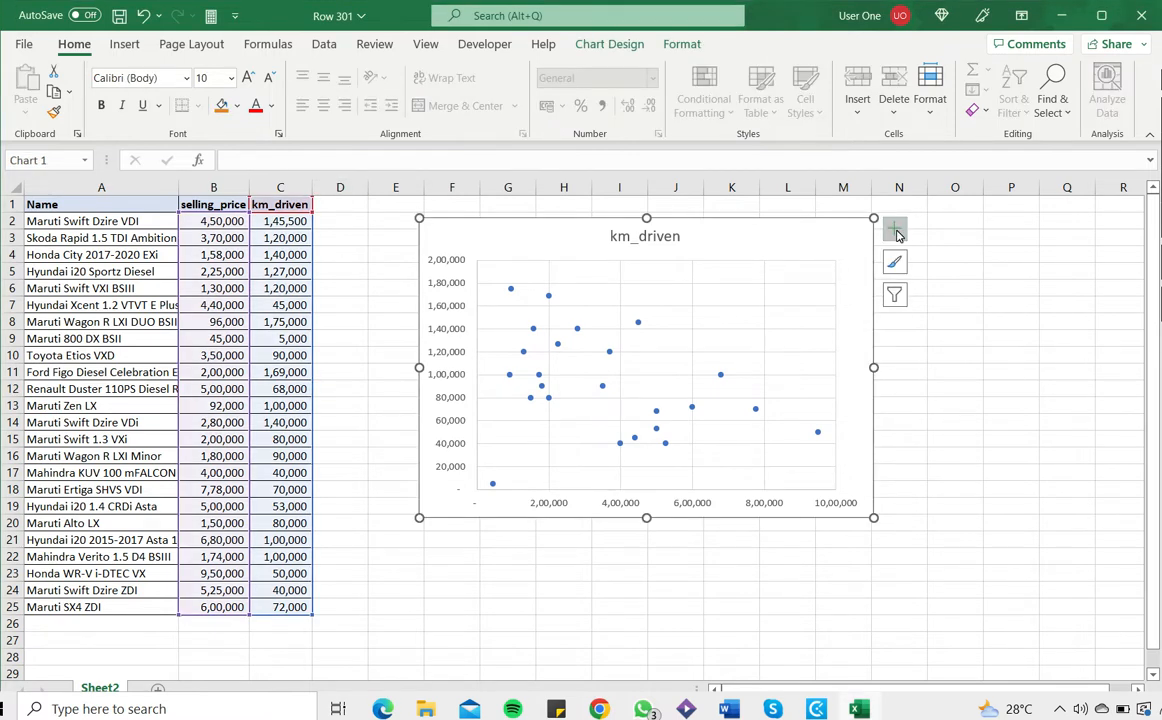
Add a linear trendline to the km_driven scatter chart via Chart Elements and select it.
{"action": "left_click", "coordinate": [894, 230]}
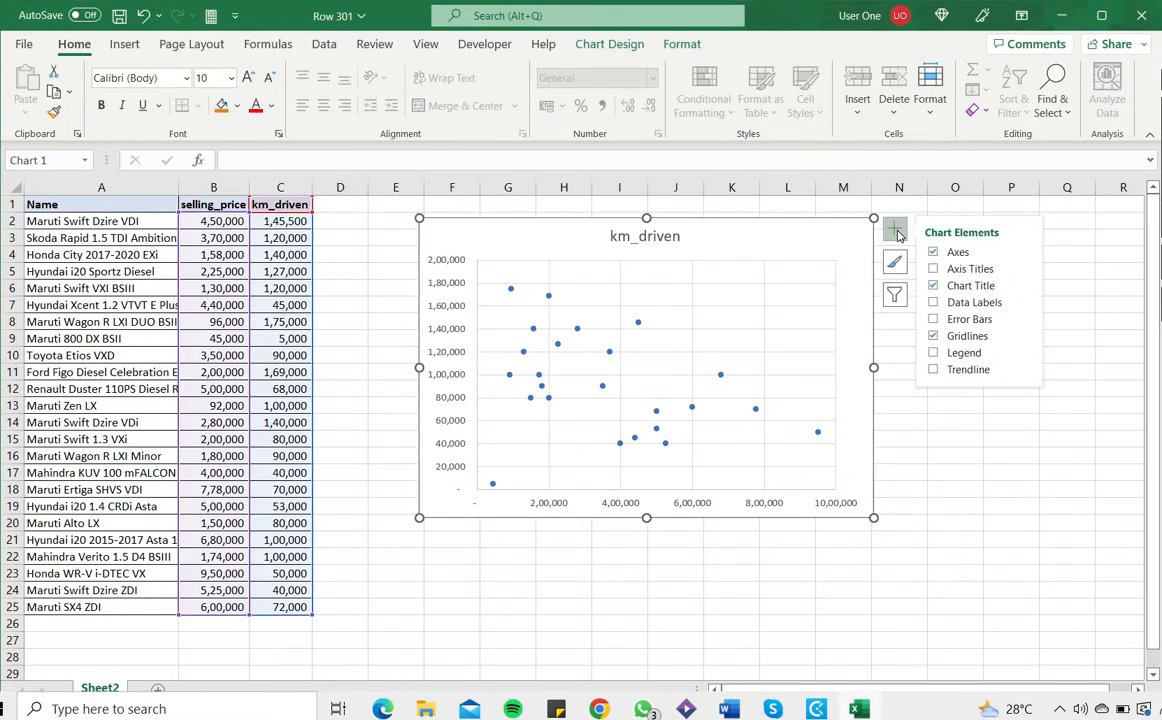
{"action": "left_click", "coordinate": [933, 369]}
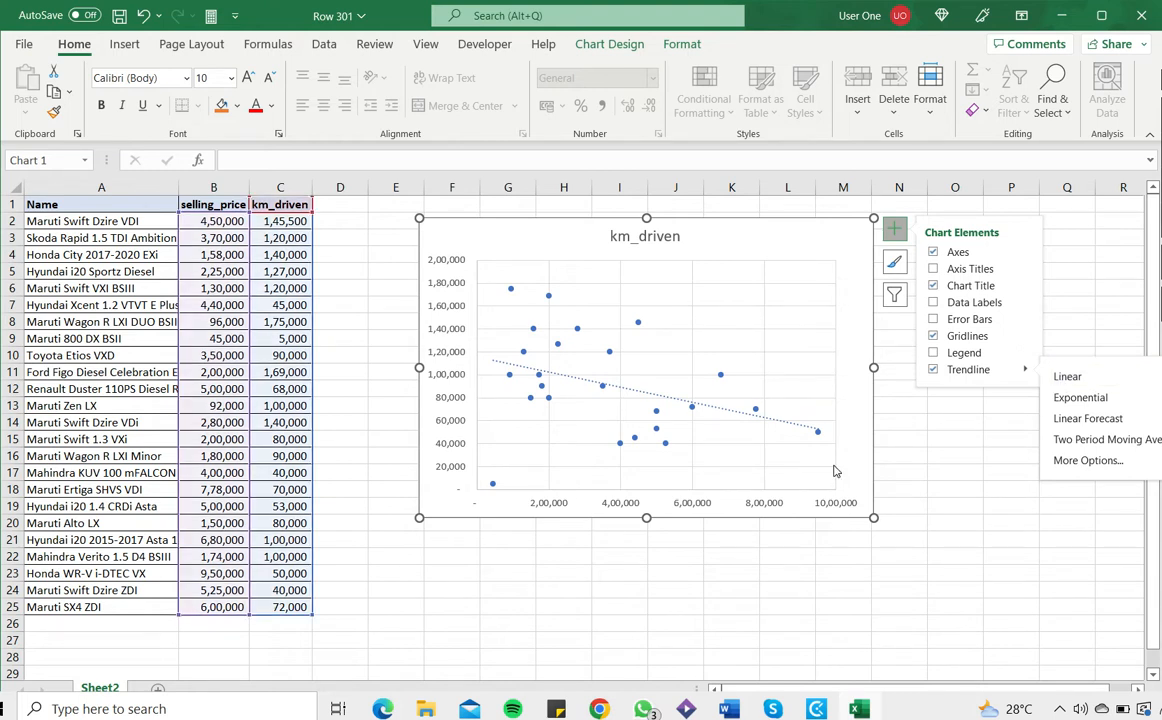
{"action": "mouse_move", "coordinate": [701, 405]}
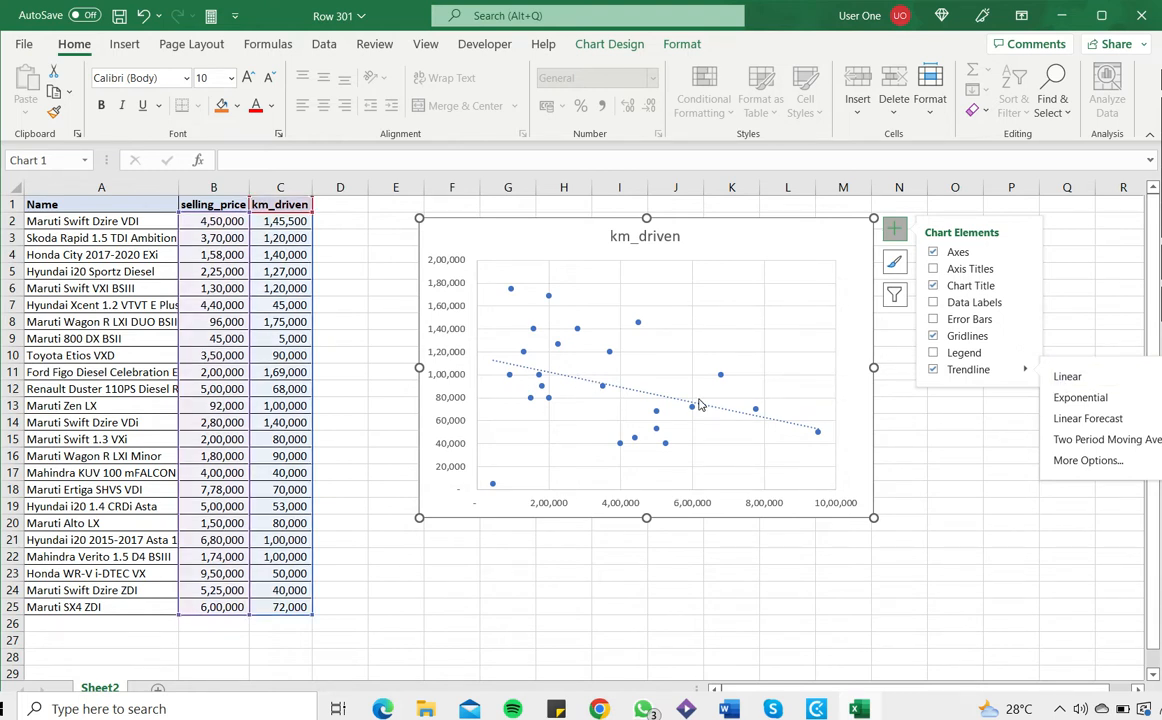
{"action": "mouse_move", "coordinate": [700, 405]}
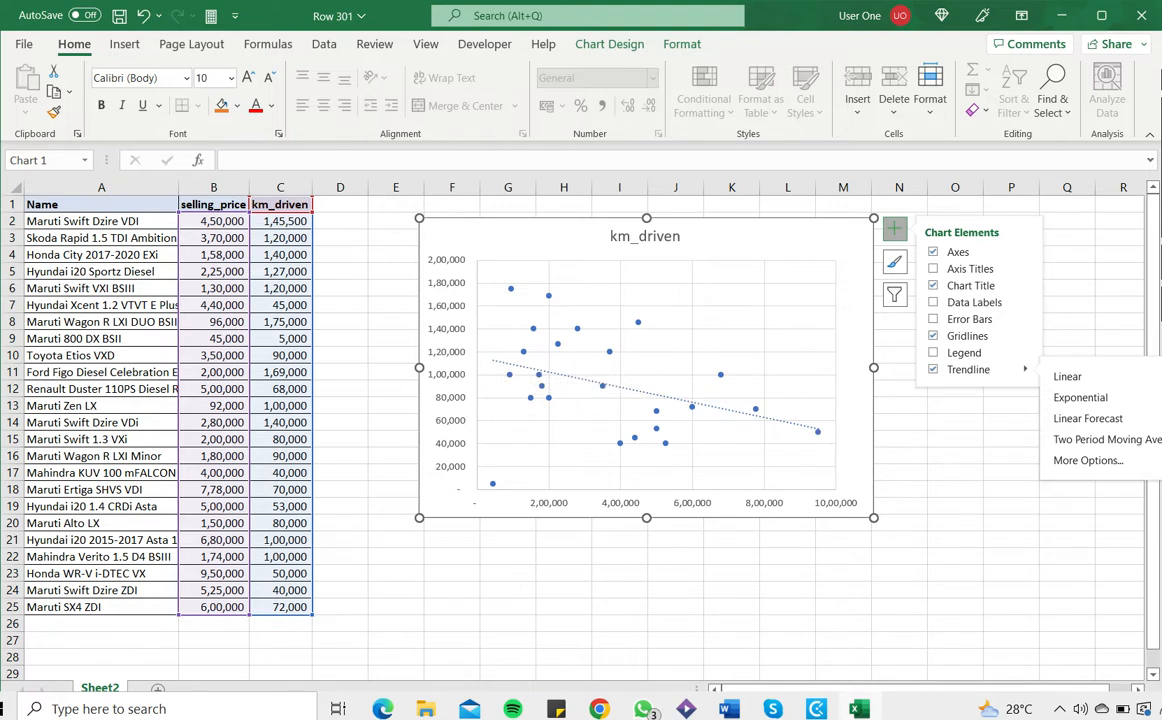
{"action": "left_click", "coordinate": [894, 230]}
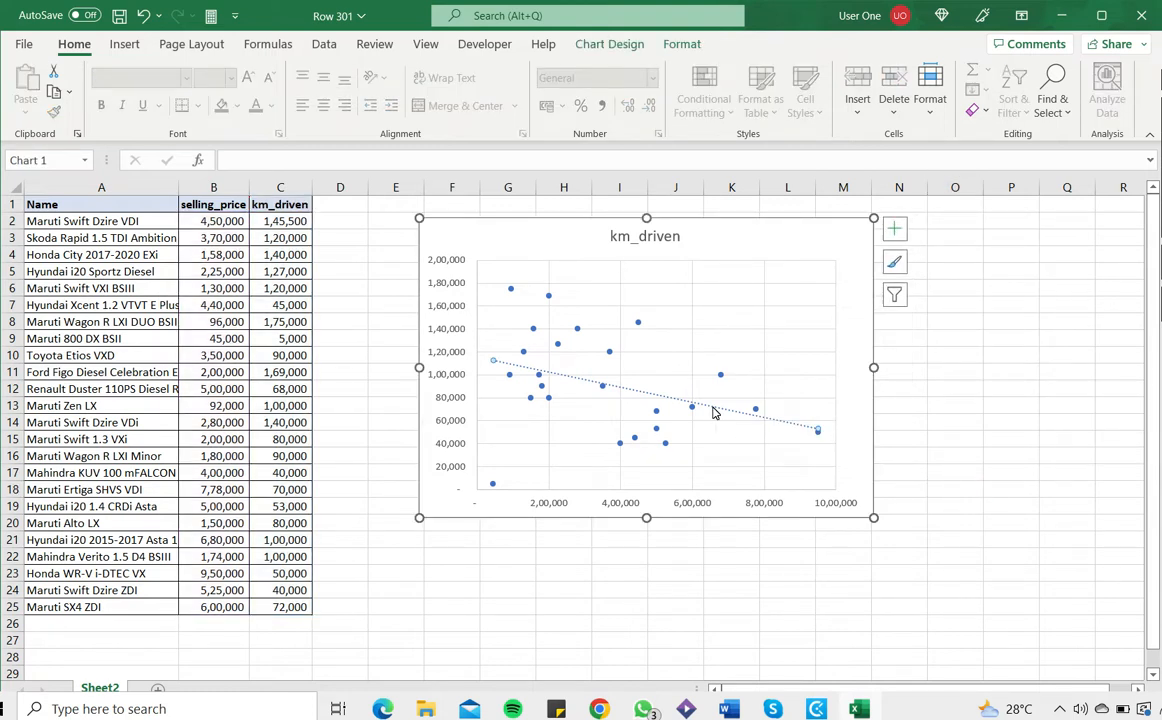
{"action": "mouse_move", "coordinate": [893, 230]}
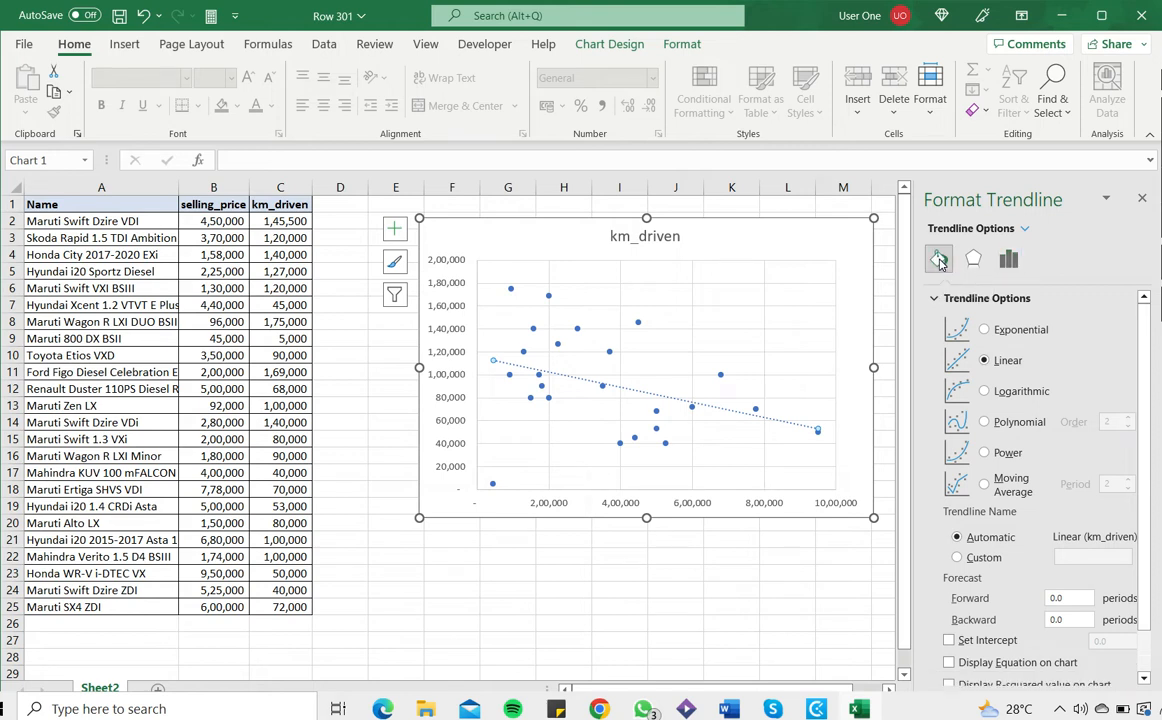
Make the trendline a solid orange line in Fill & Line, then close the Format Trendline pane.
{"action": "left_click", "coordinate": [938, 259]}
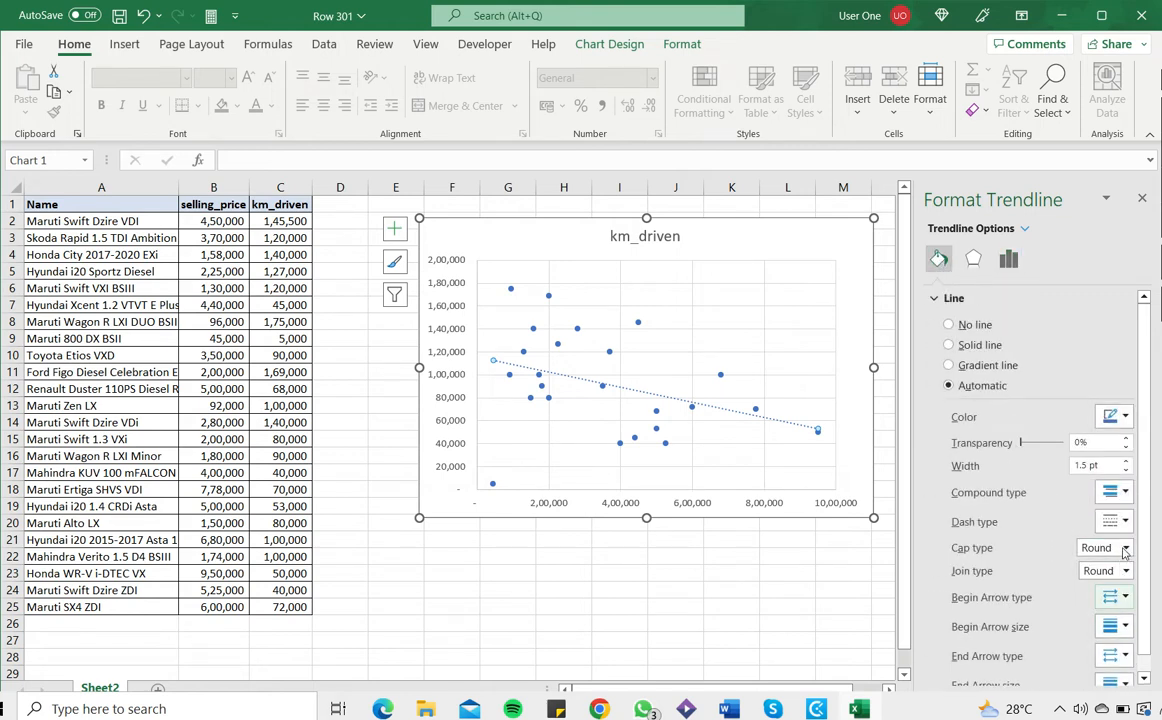
{"action": "left_click", "coordinate": [1124, 521]}
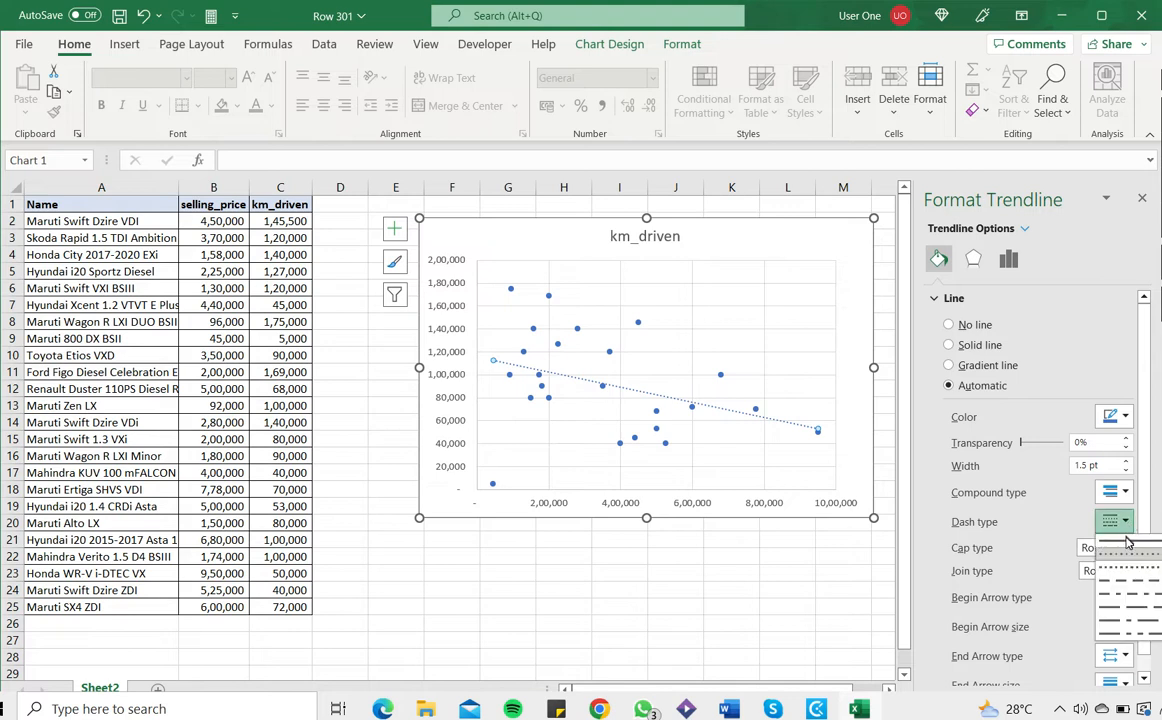
{"action": "left_click", "coordinate": [948, 344]}
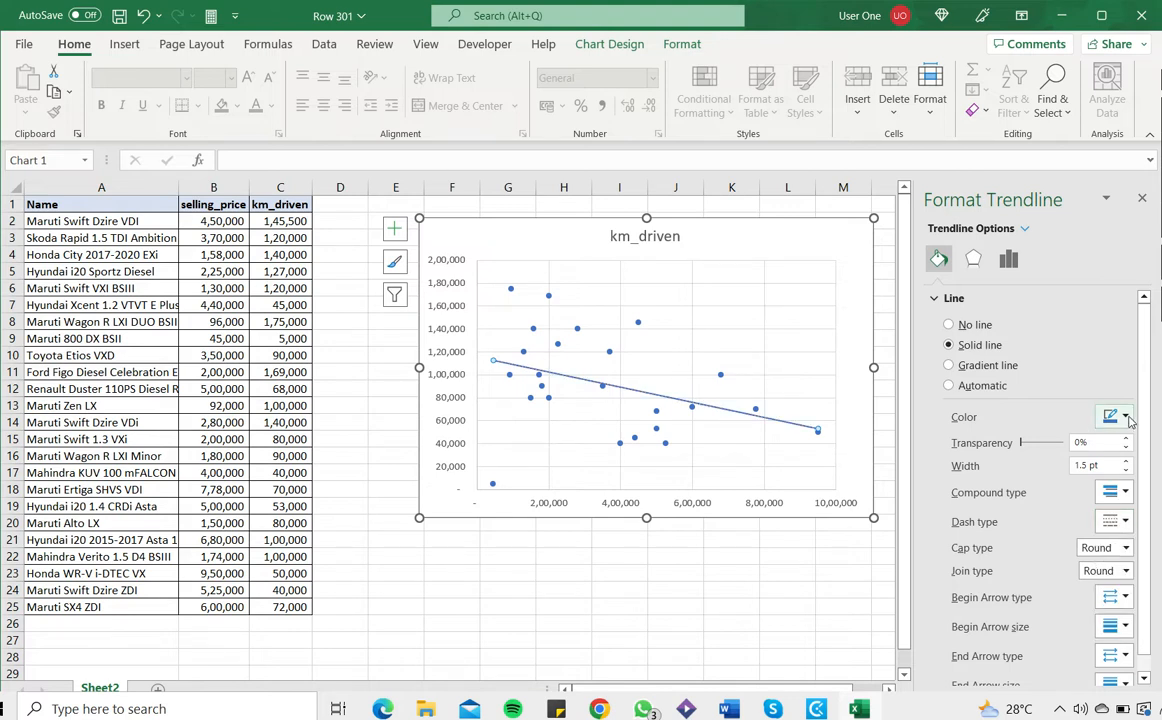
{"action": "left_click", "coordinate": [1126, 417]}
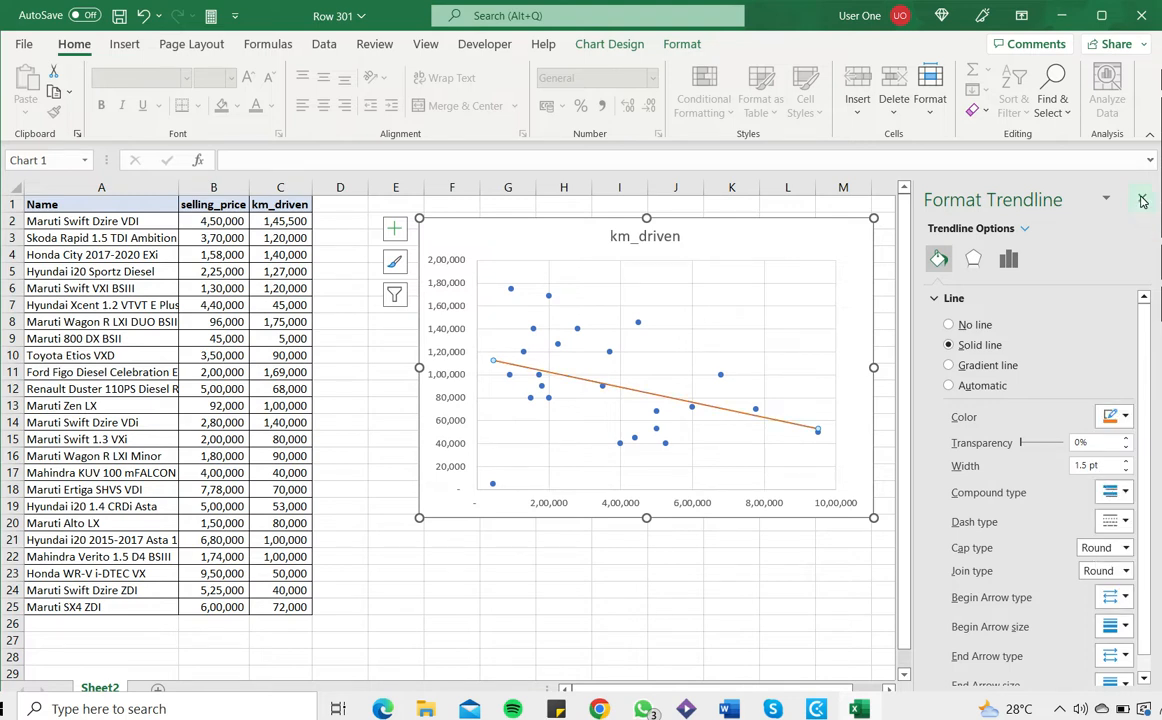
{"action": "left_click", "coordinate": [1143, 200]}
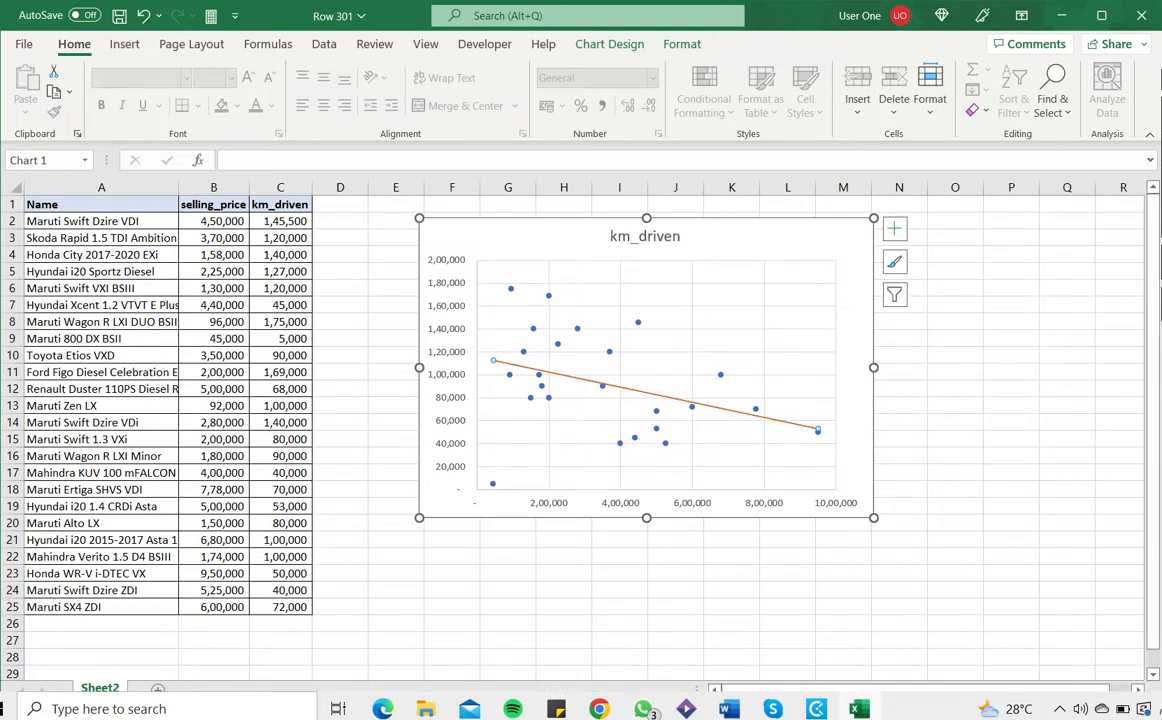